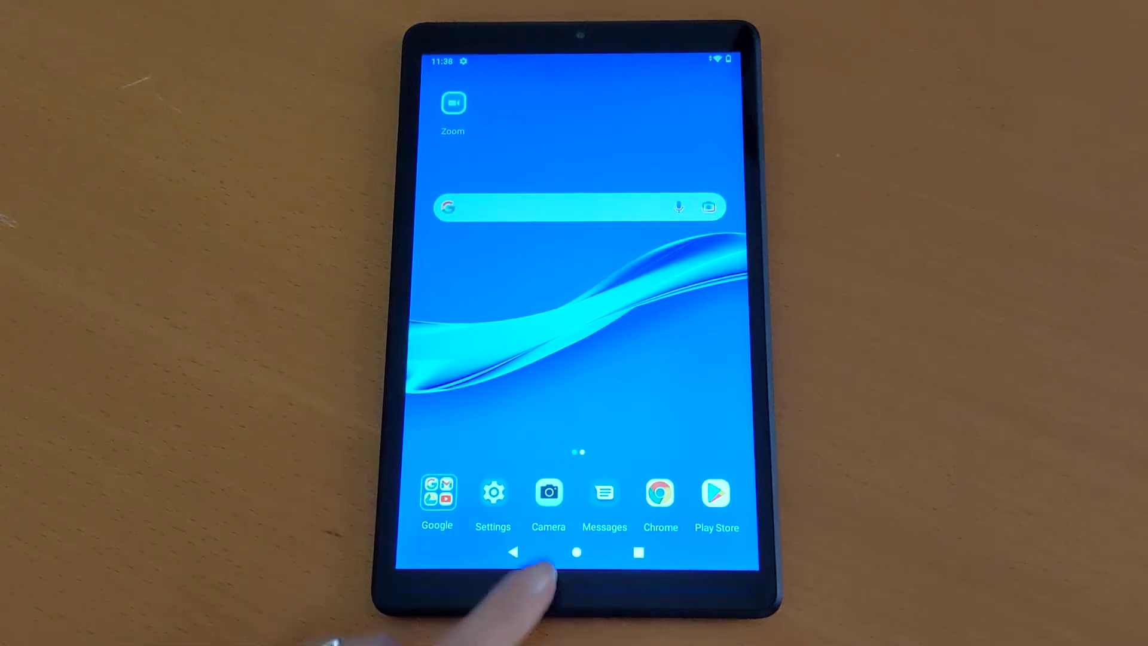
Open Settings and go to System's Languages & input page
click(494, 491)
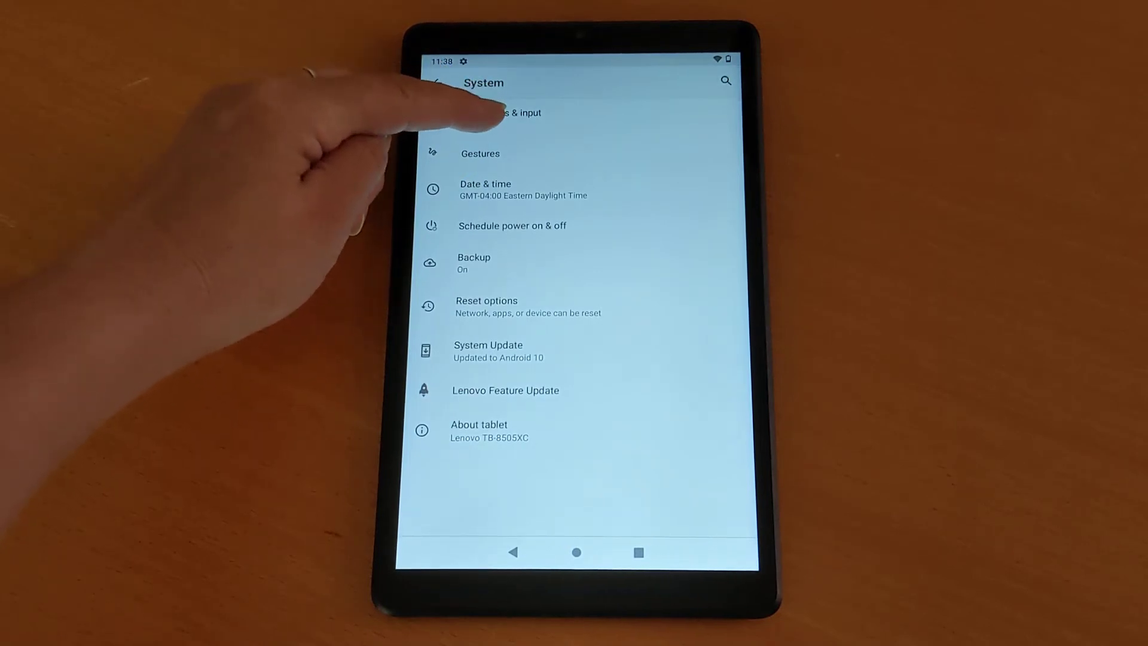
click(506, 113)
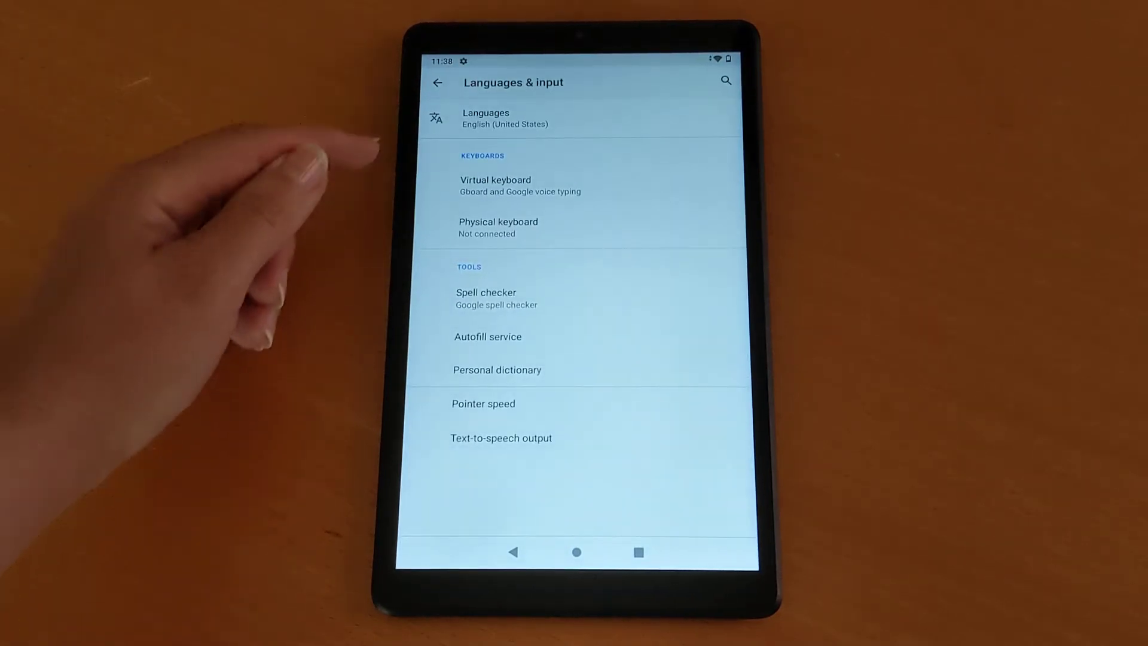
mouse_move(395, 146)
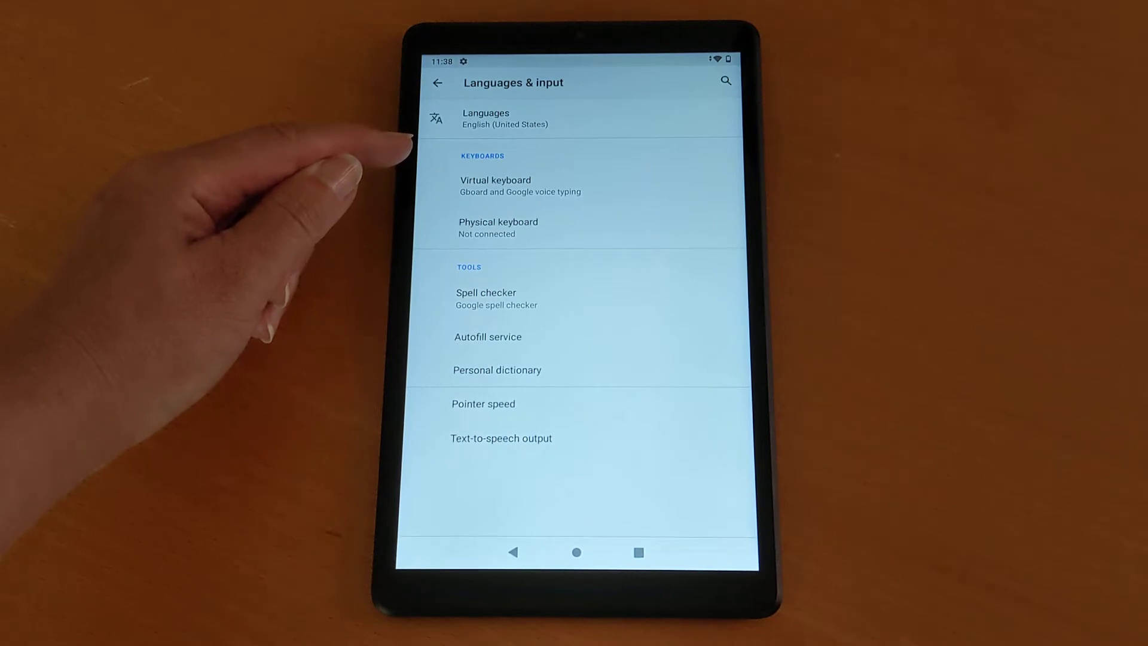
Open Languages, start Add a language, browse the list, and activate its search field
click(485, 118)
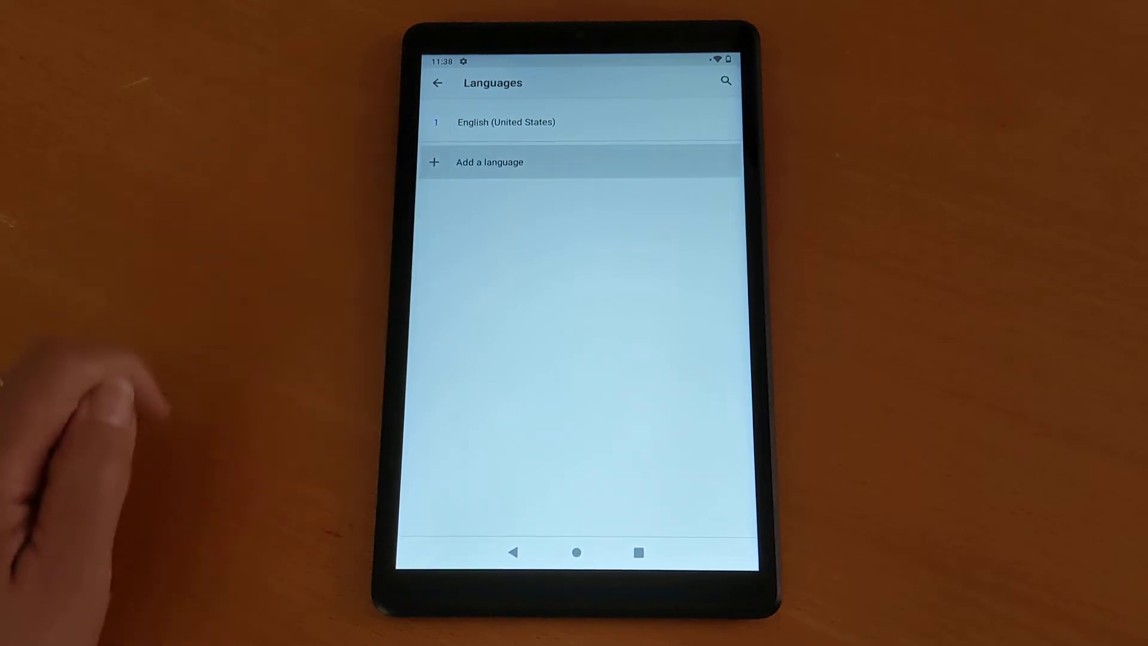
click(489, 162)
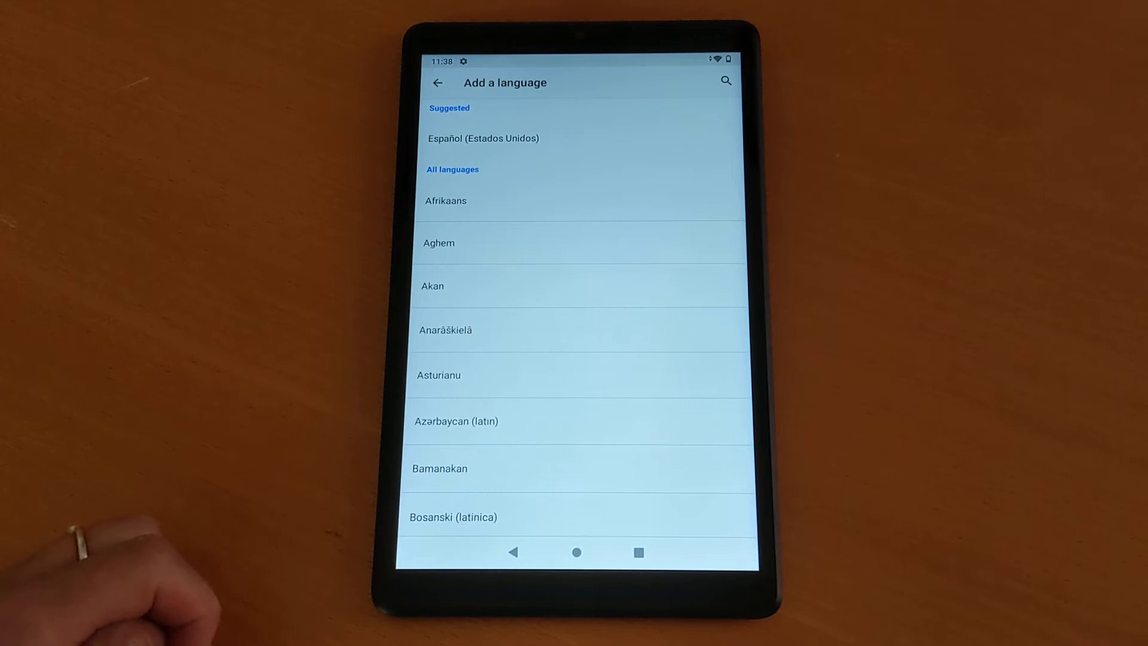
scroll(down, 3)
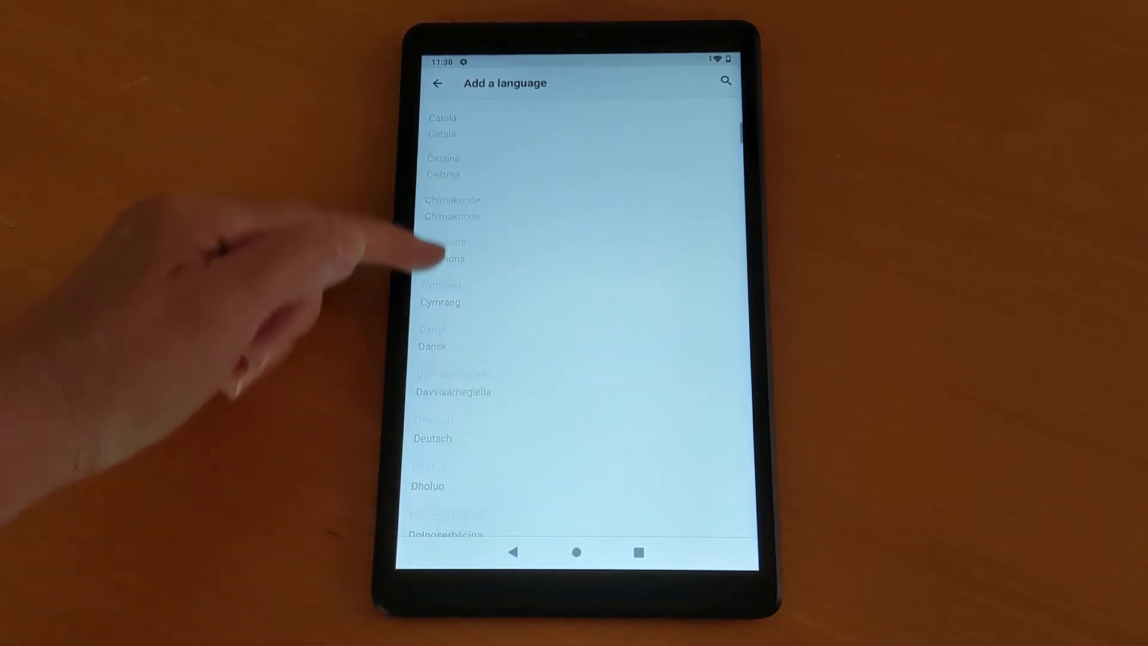
scroll(down, 3)
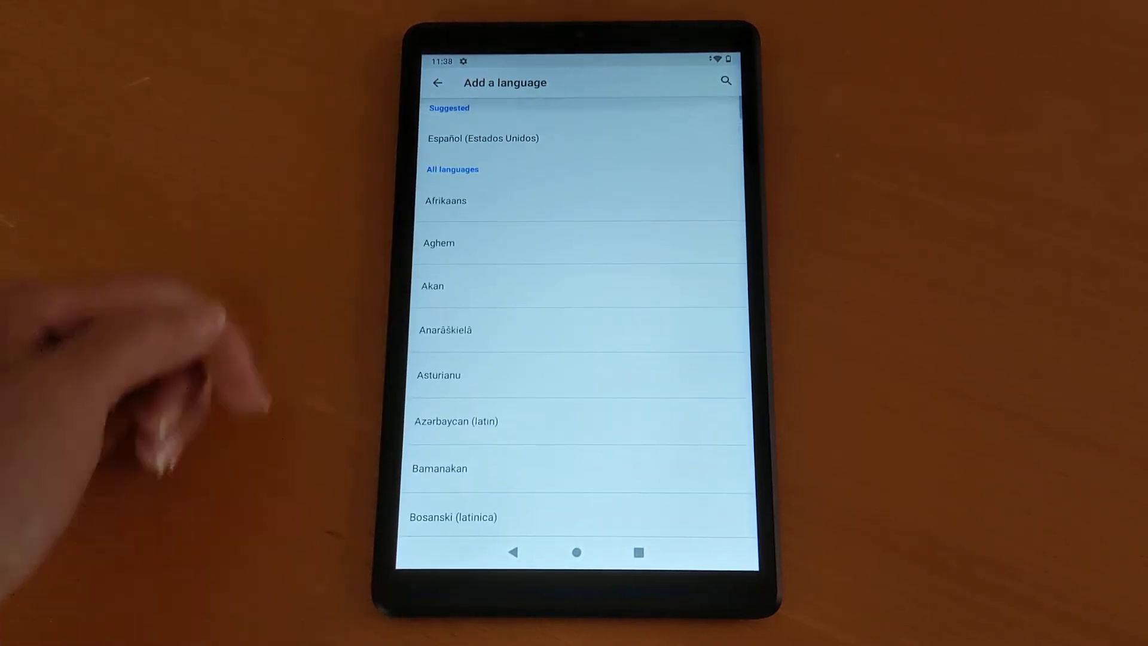
click(725, 81)
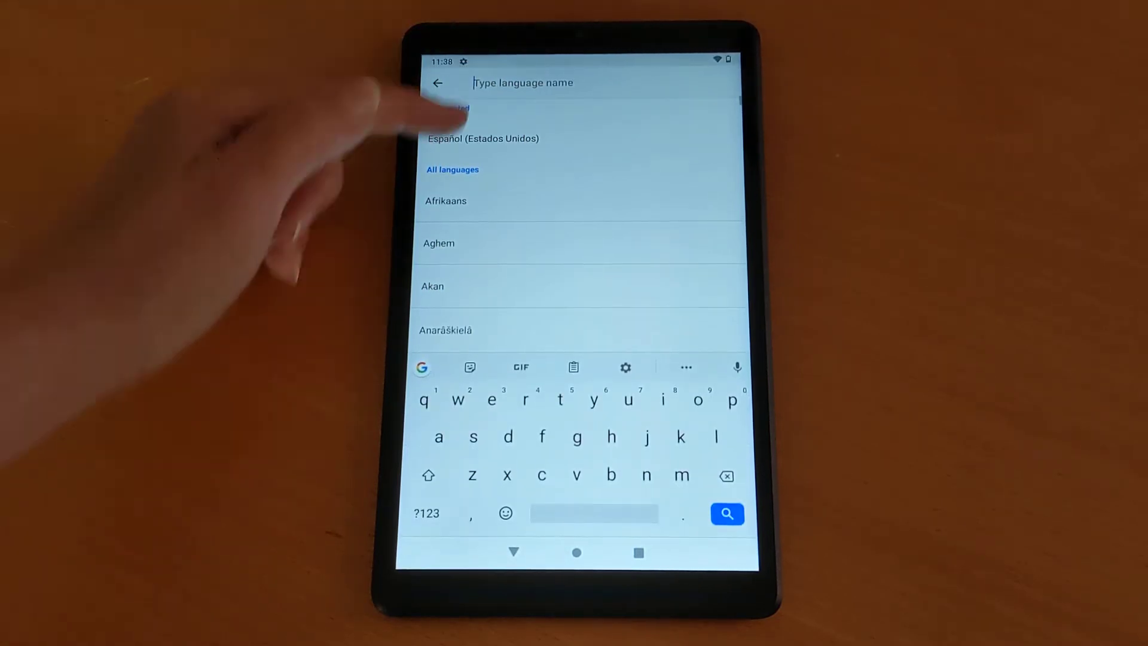
Search for "chin" and pick 简体中文 from the results
text(ch)
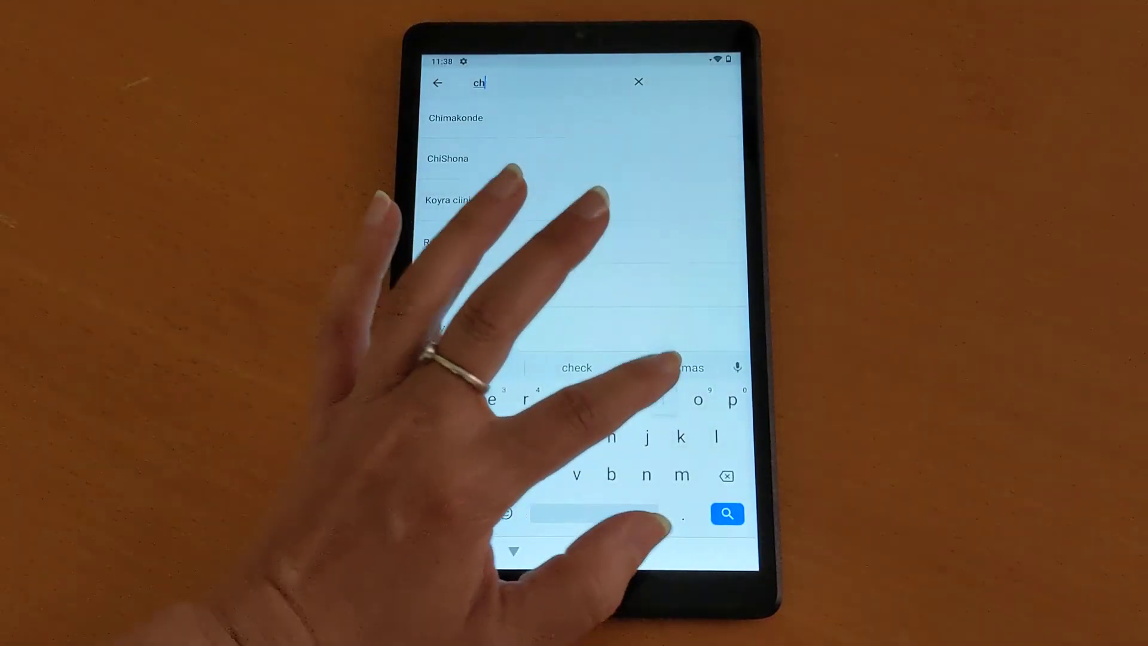
text(in)
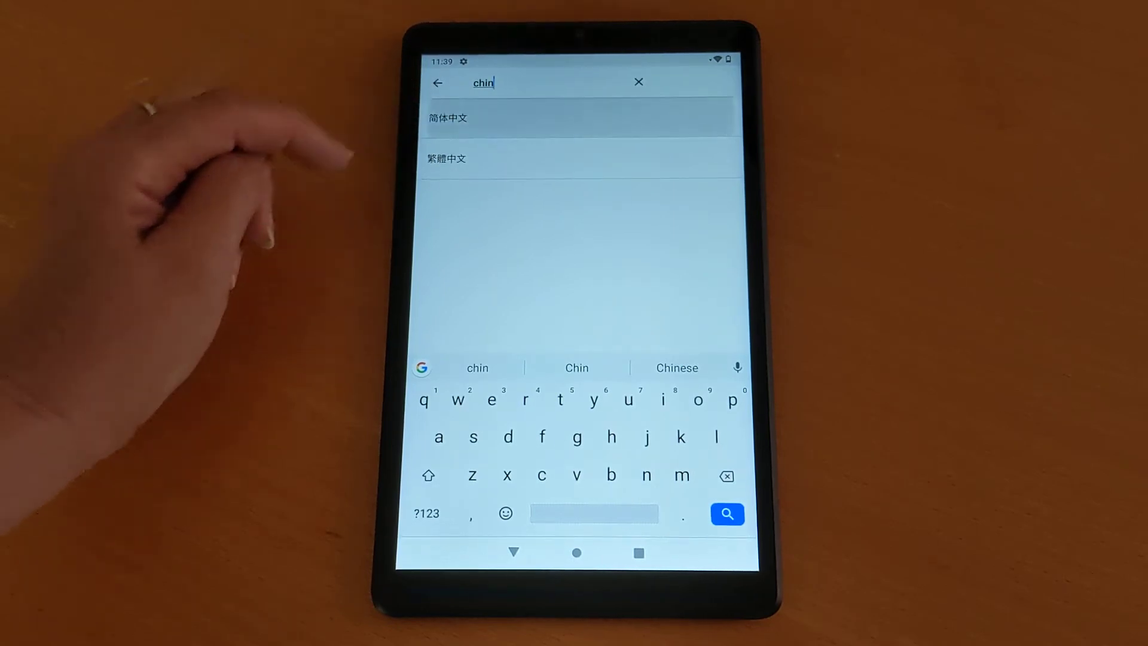
click(447, 119)
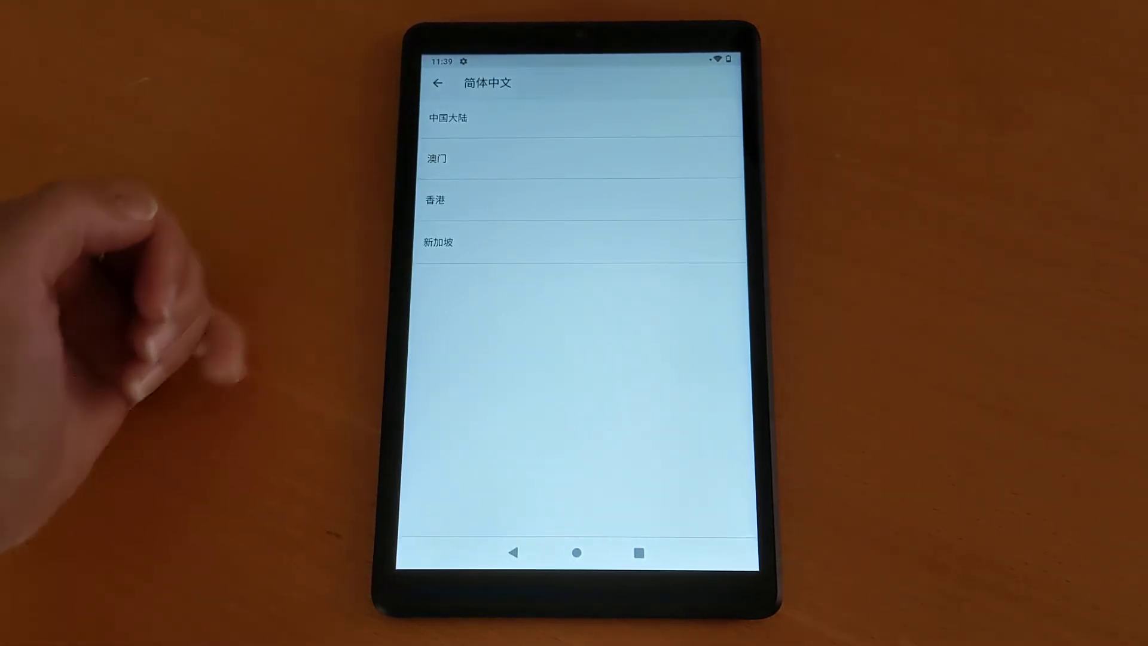